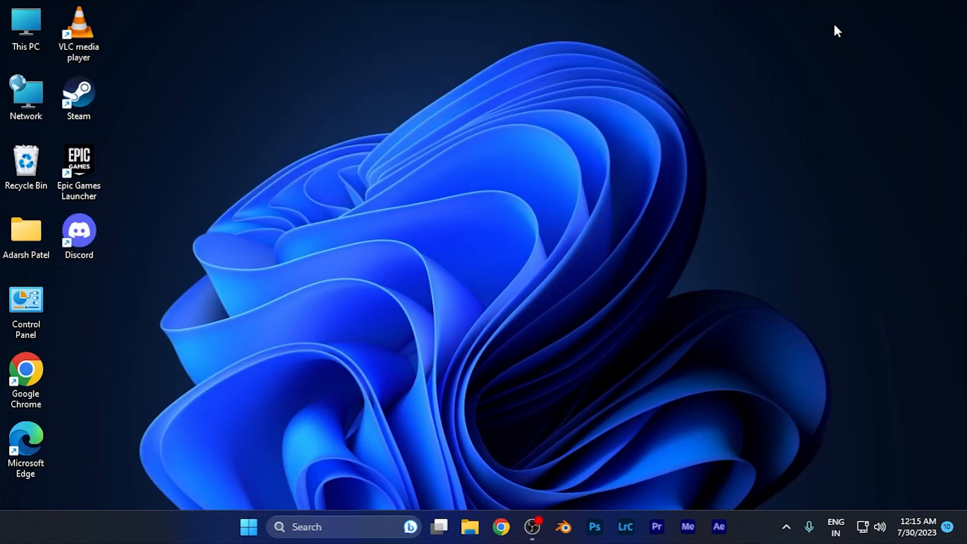
pyautogui.moveTo(707, 281)
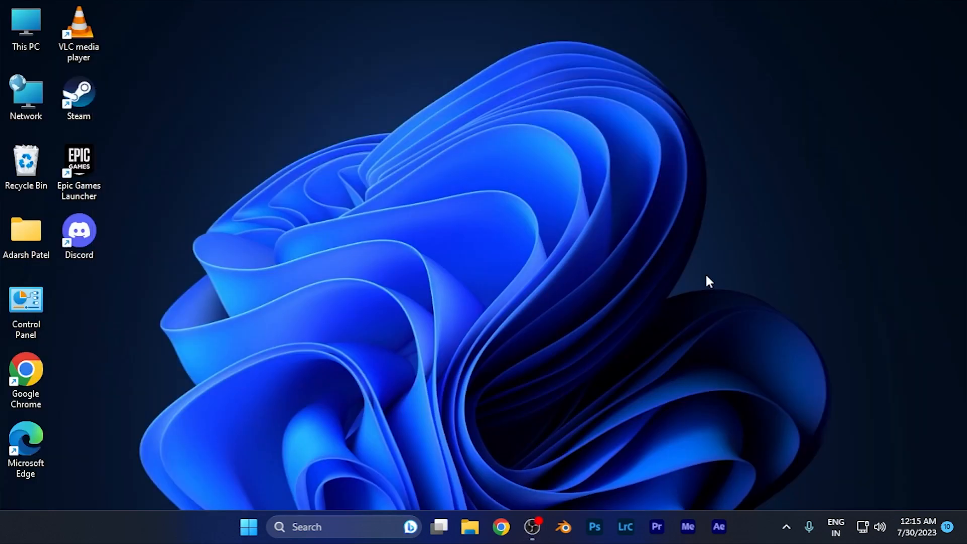
pyautogui.moveTo(864, 160)
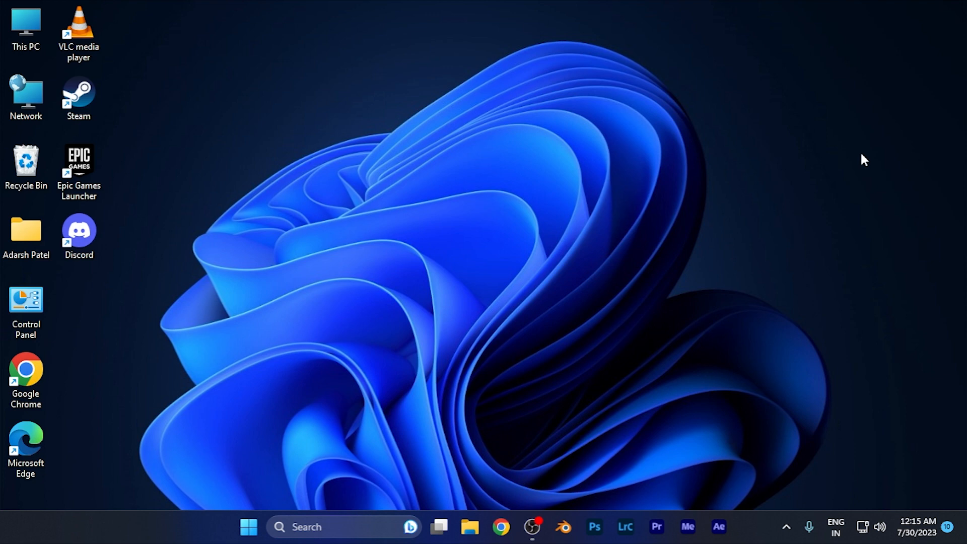
pyautogui.moveTo(695, 11)
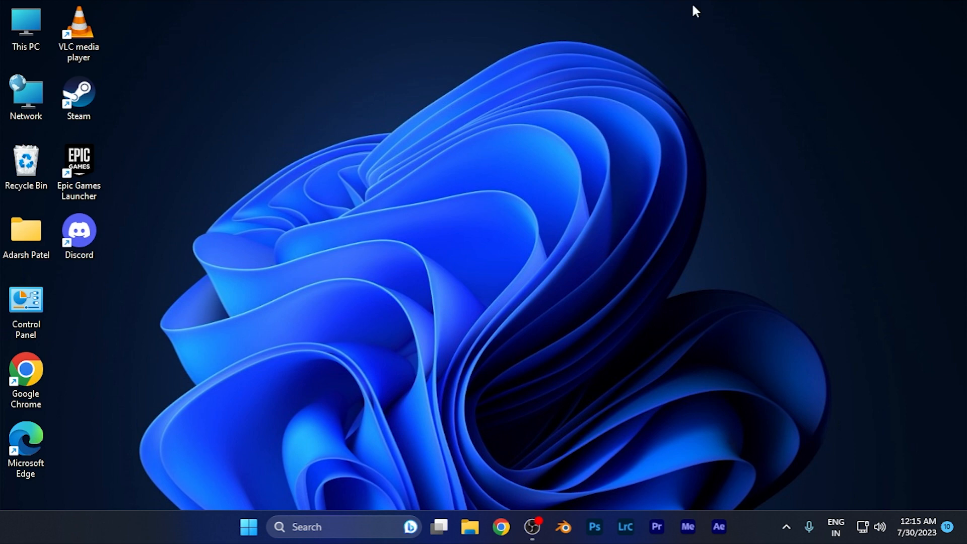
# Launch the Epic Games Launcher from its desktop shortcut.
pyautogui.click(78, 163)
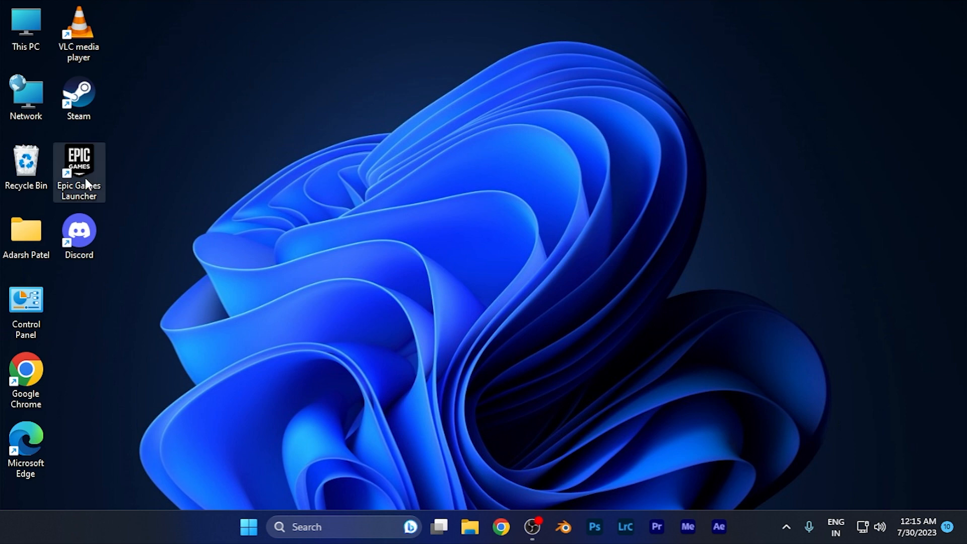
pyautogui.doubleClick(79, 163)
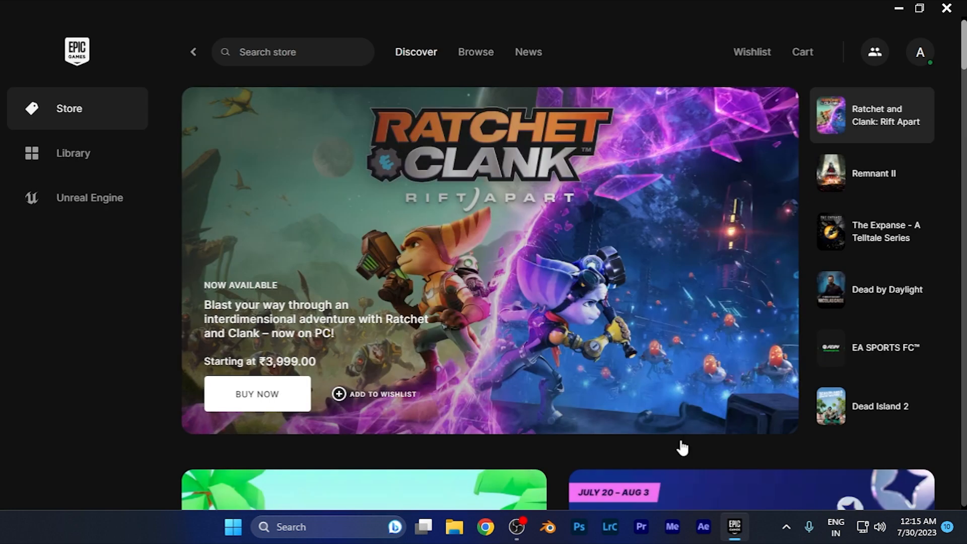
pyautogui.moveTo(560, 188)
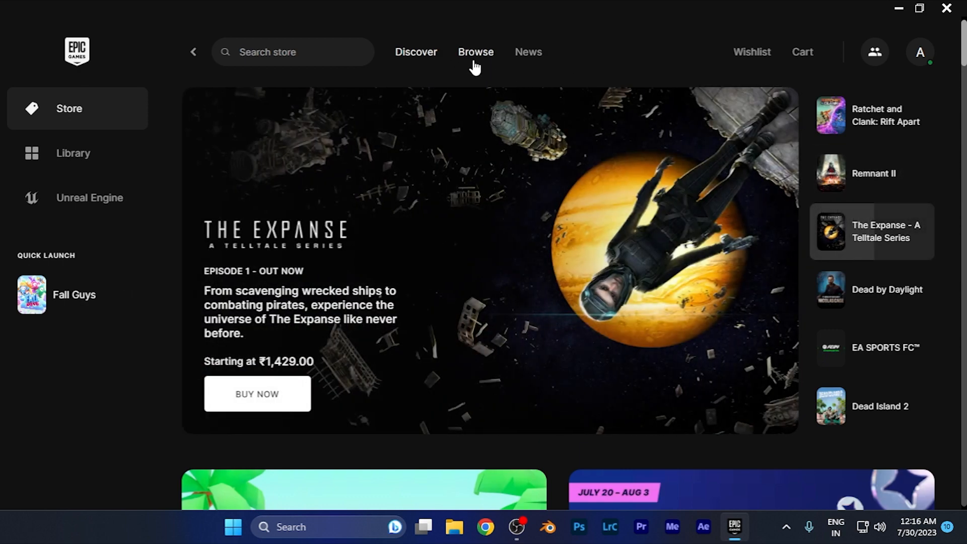
# Go to the store's Browse catalogue and collapse the Types filter section.
pyautogui.click(475, 52)
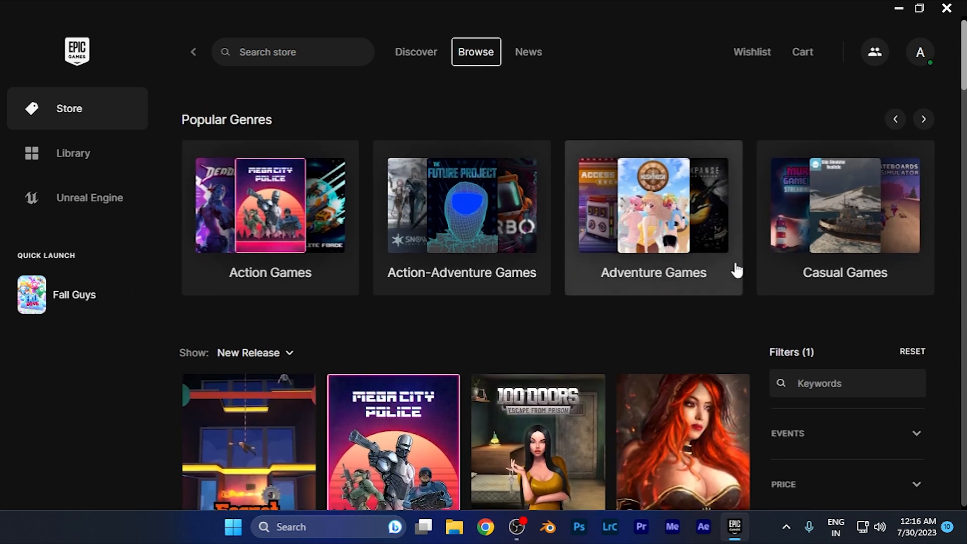
pyautogui.scroll(-3)
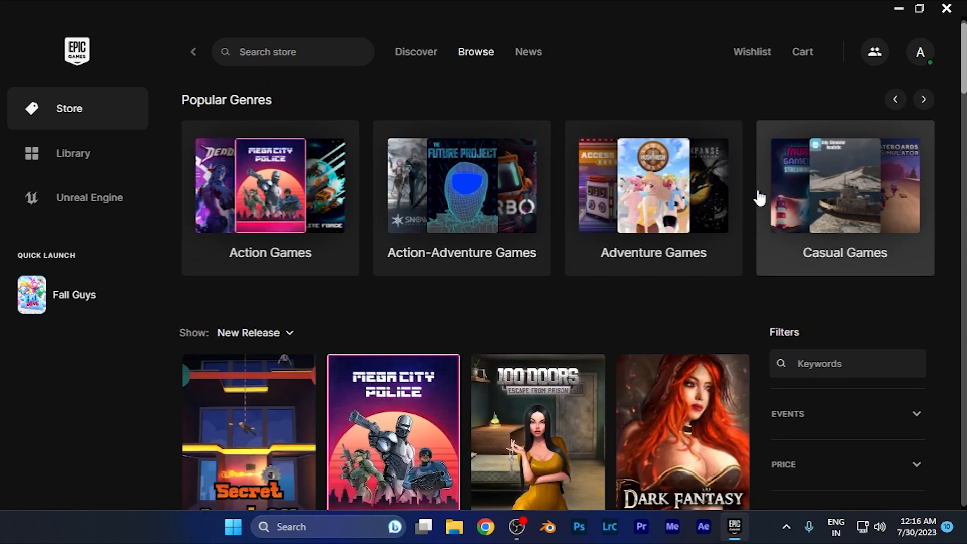
pyautogui.scroll(-3)
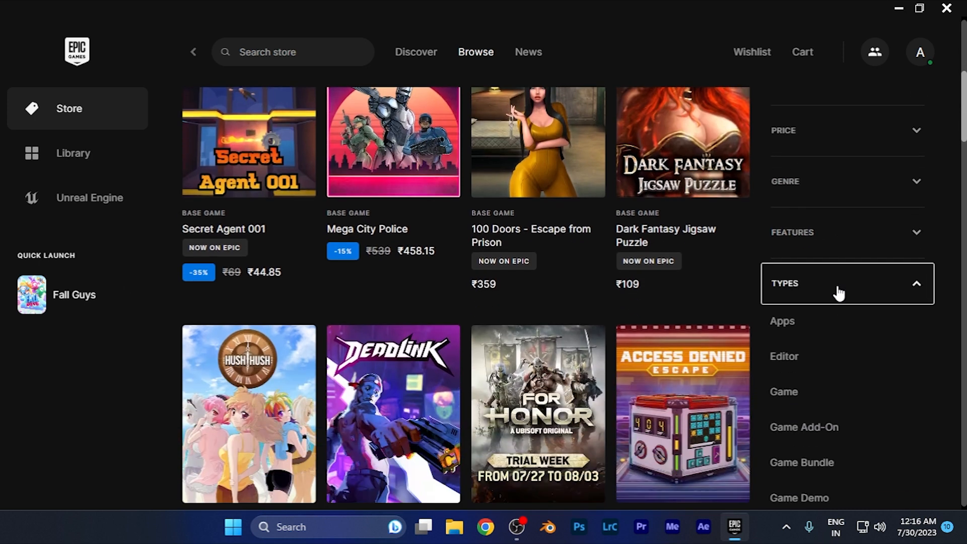
pyautogui.click(846, 283)
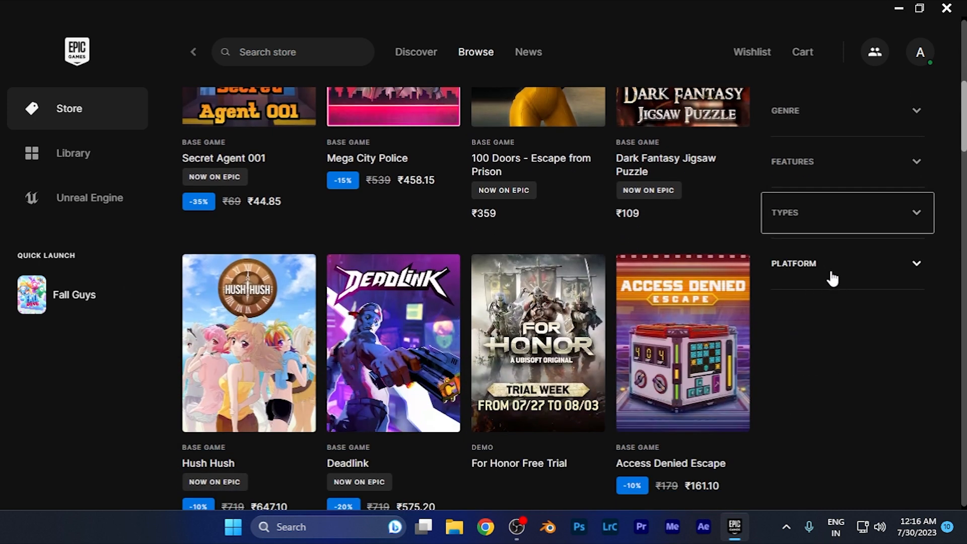
pyautogui.moveTo(840, 274)
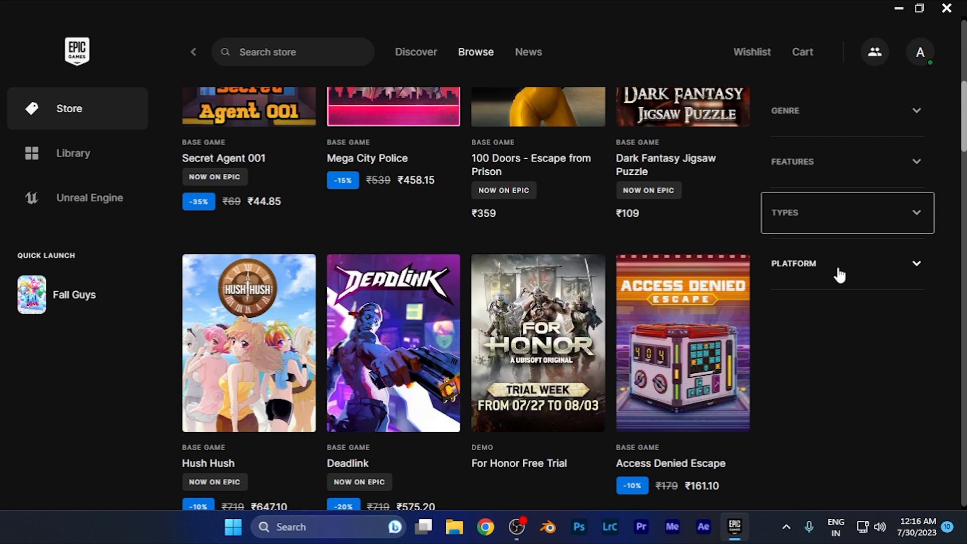
# Filter the Browse results by Platform: Mac OS to show Mac-compatible games.
pyautogui.click(847, 263)
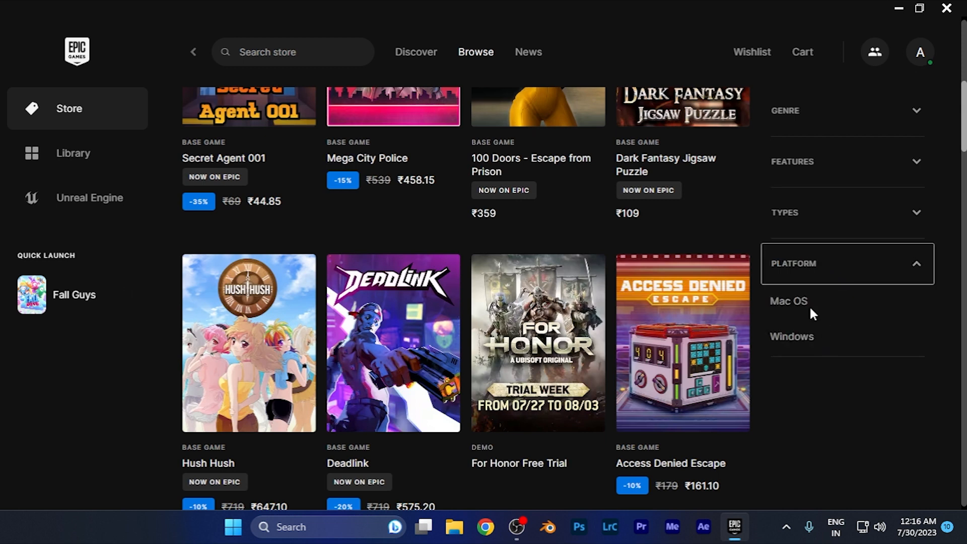
pyautogui.moveTo(797, 360)
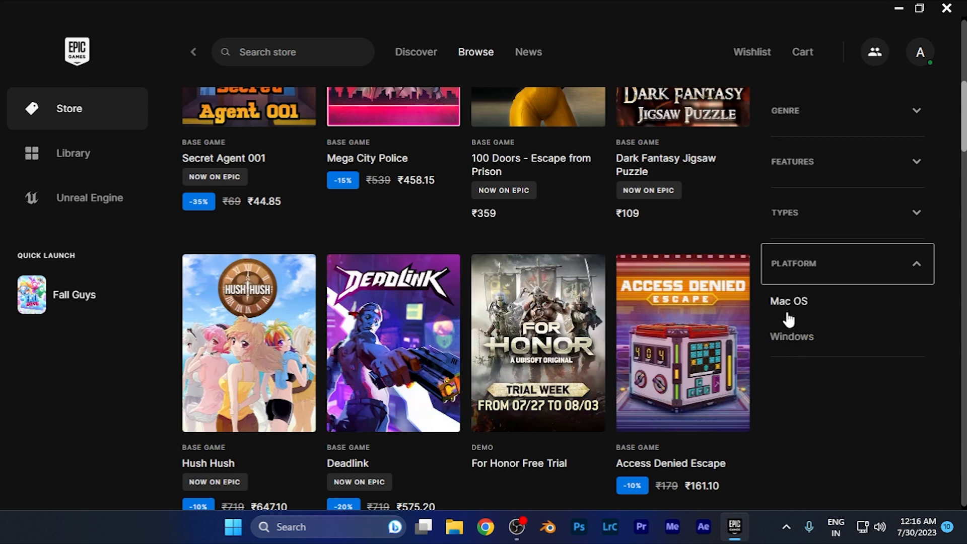
pyautogui.click(788, 301)
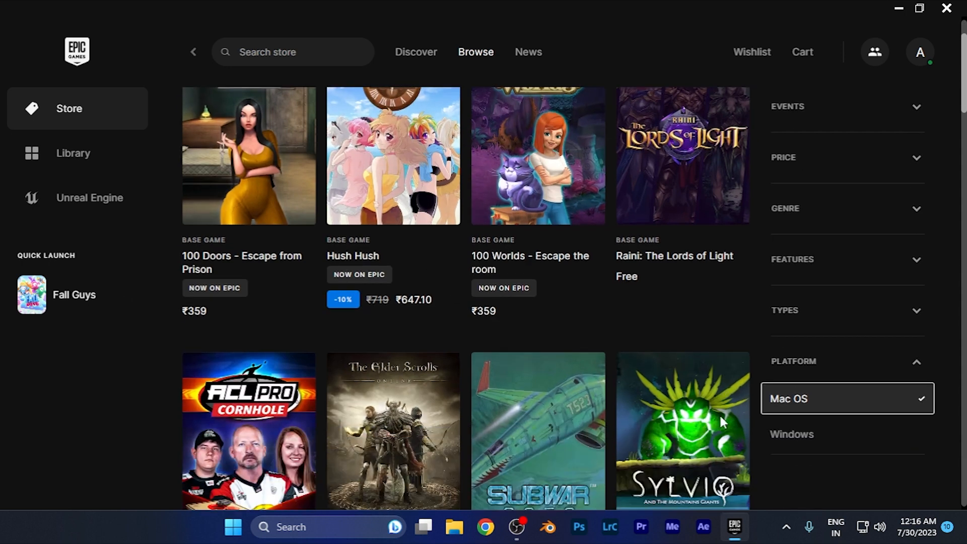
pyautogui.scroll(-3)
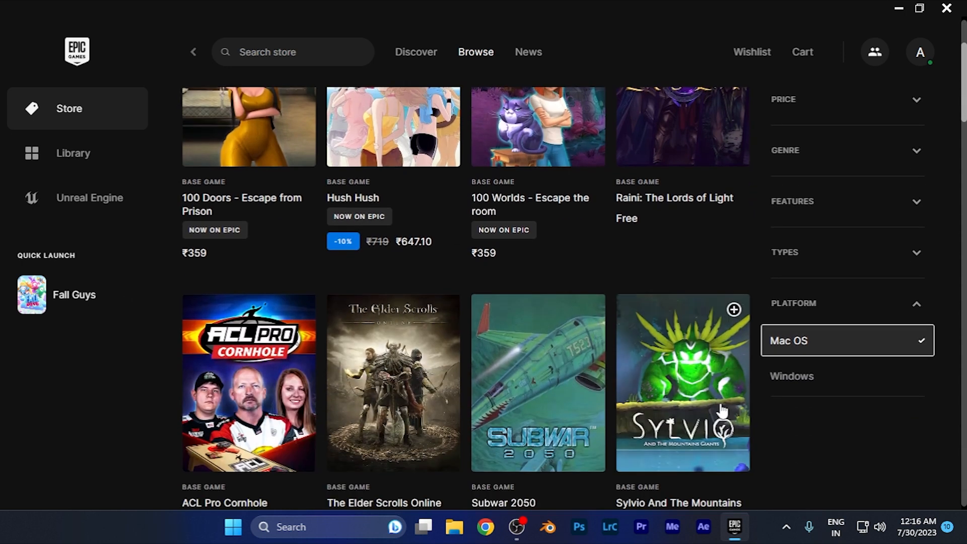
pyautogui.scroll(-3)
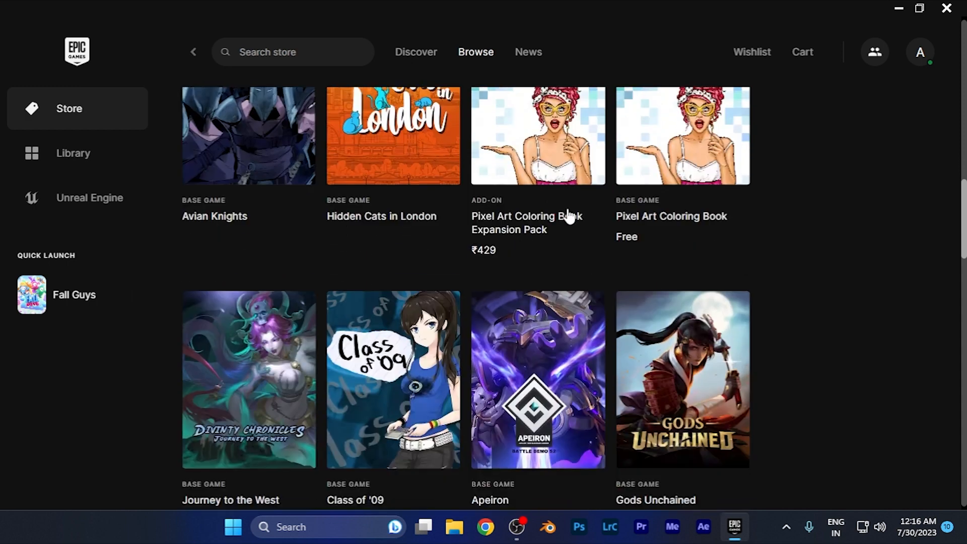
pyautogui.scroll(-3)
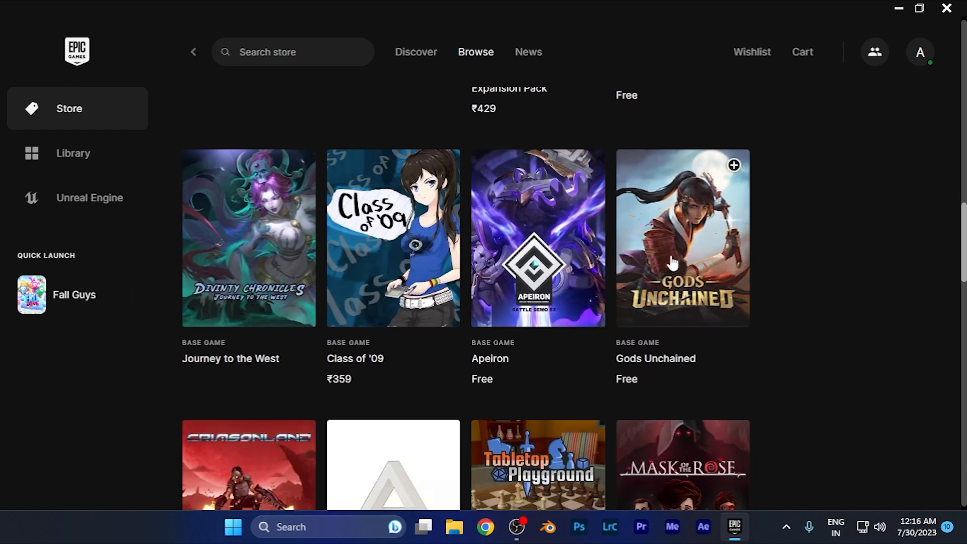
pyautogui.scroll(-3)
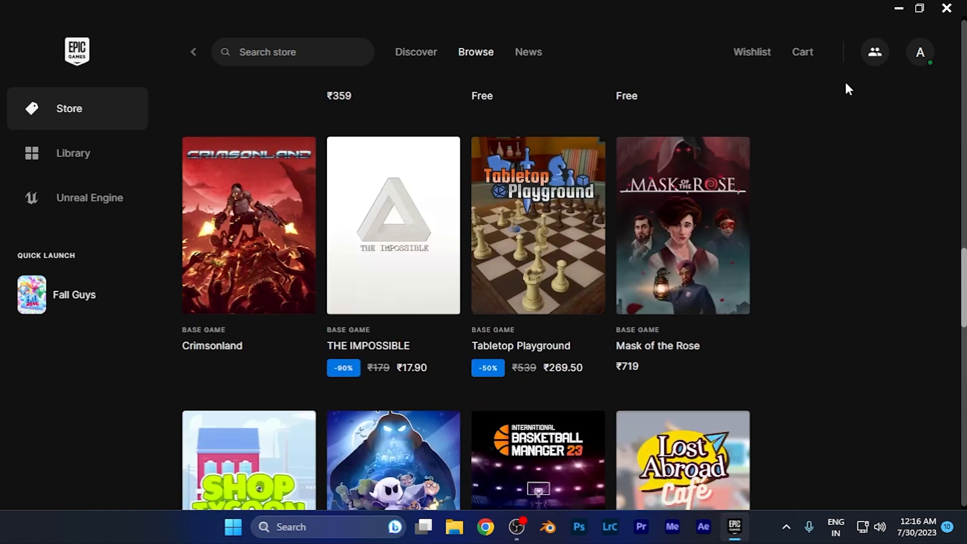